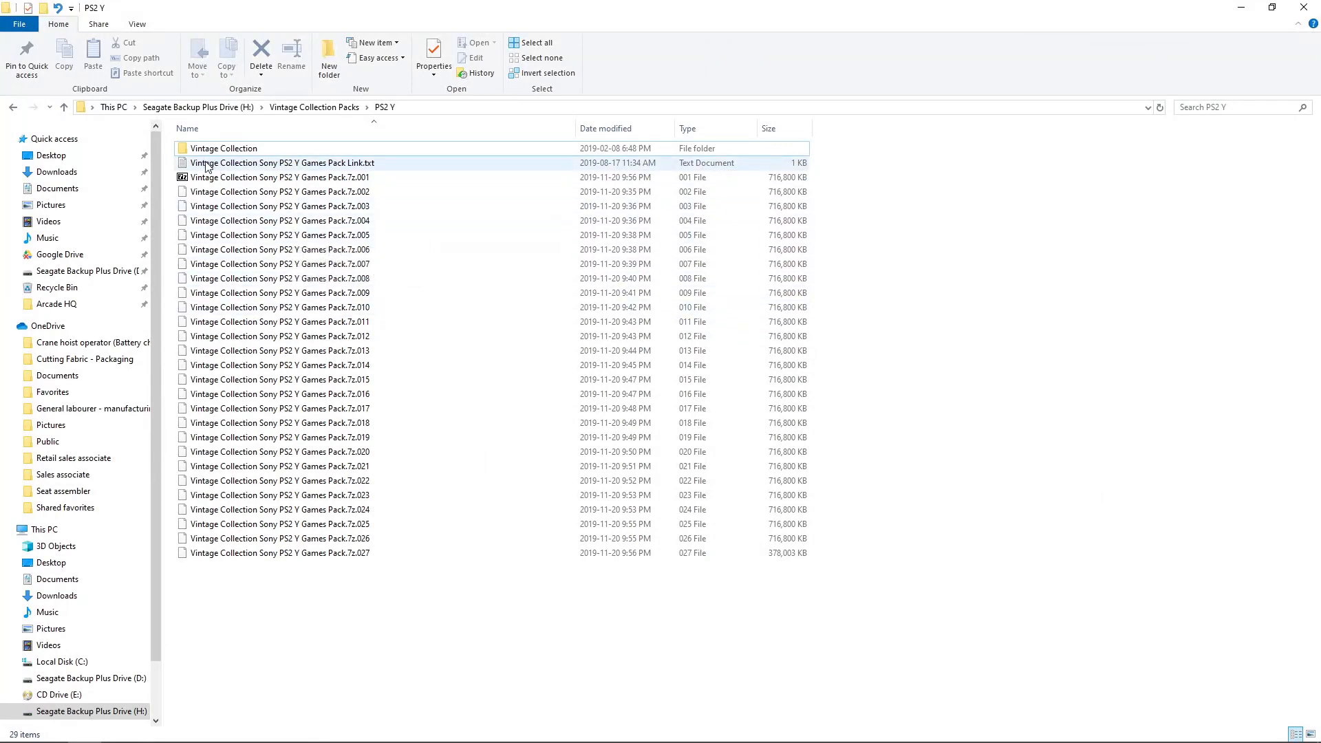
mouse_move(294, 167)
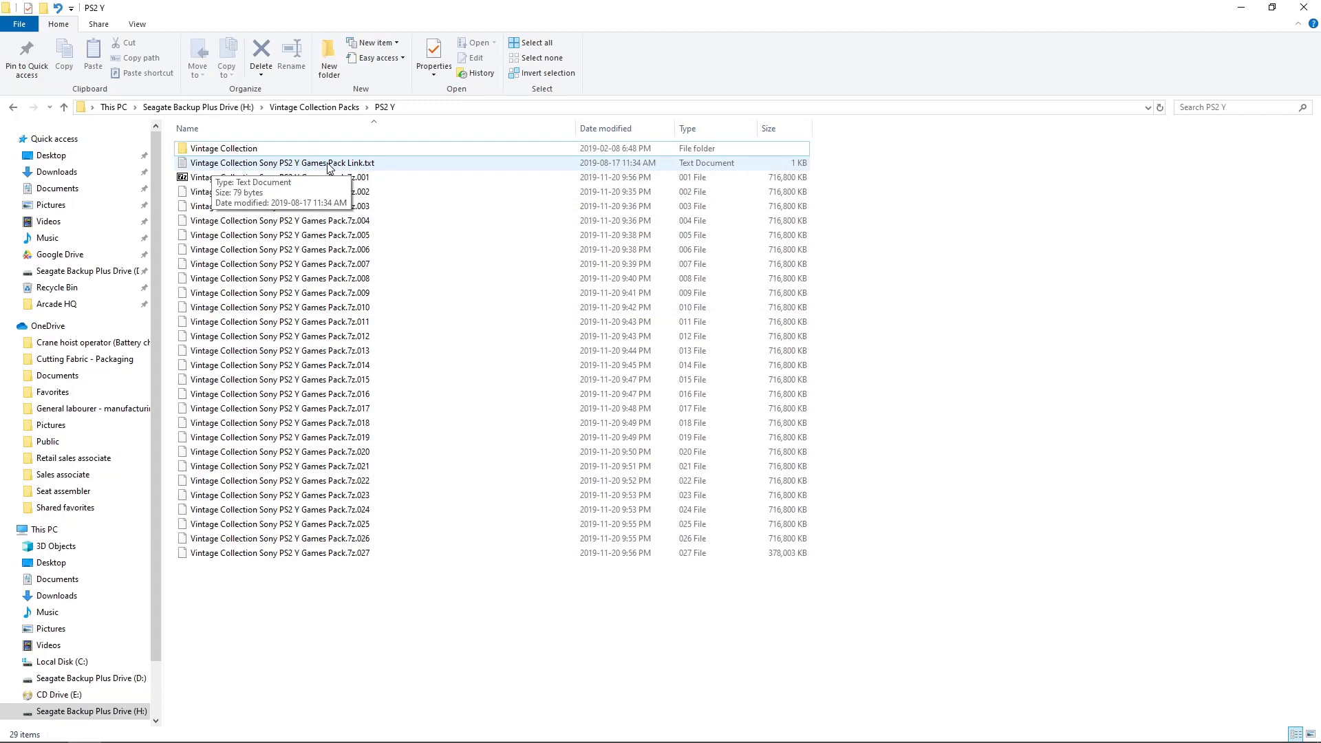
Copy the arcadepunks web address from Link.txt and return to the PS2 Y pack folder
double_click(278, 162)
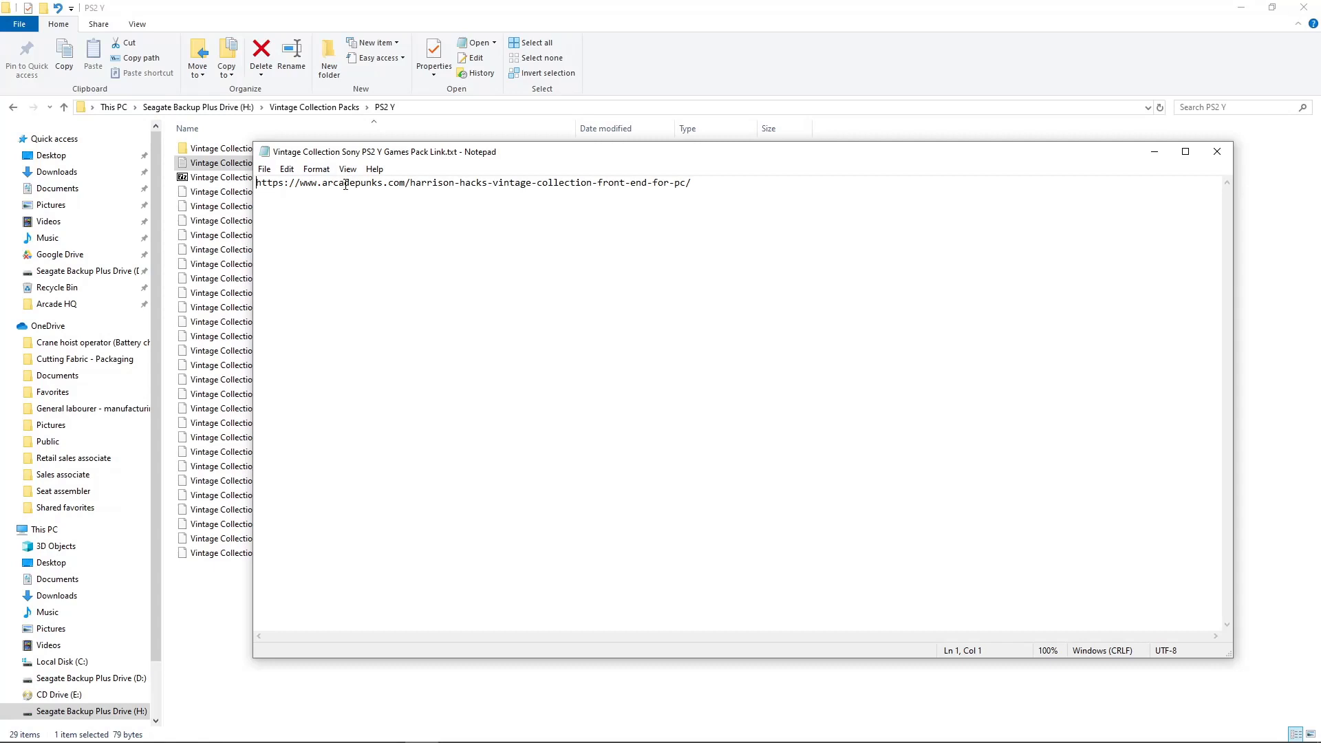
mouse_move(509, 195)
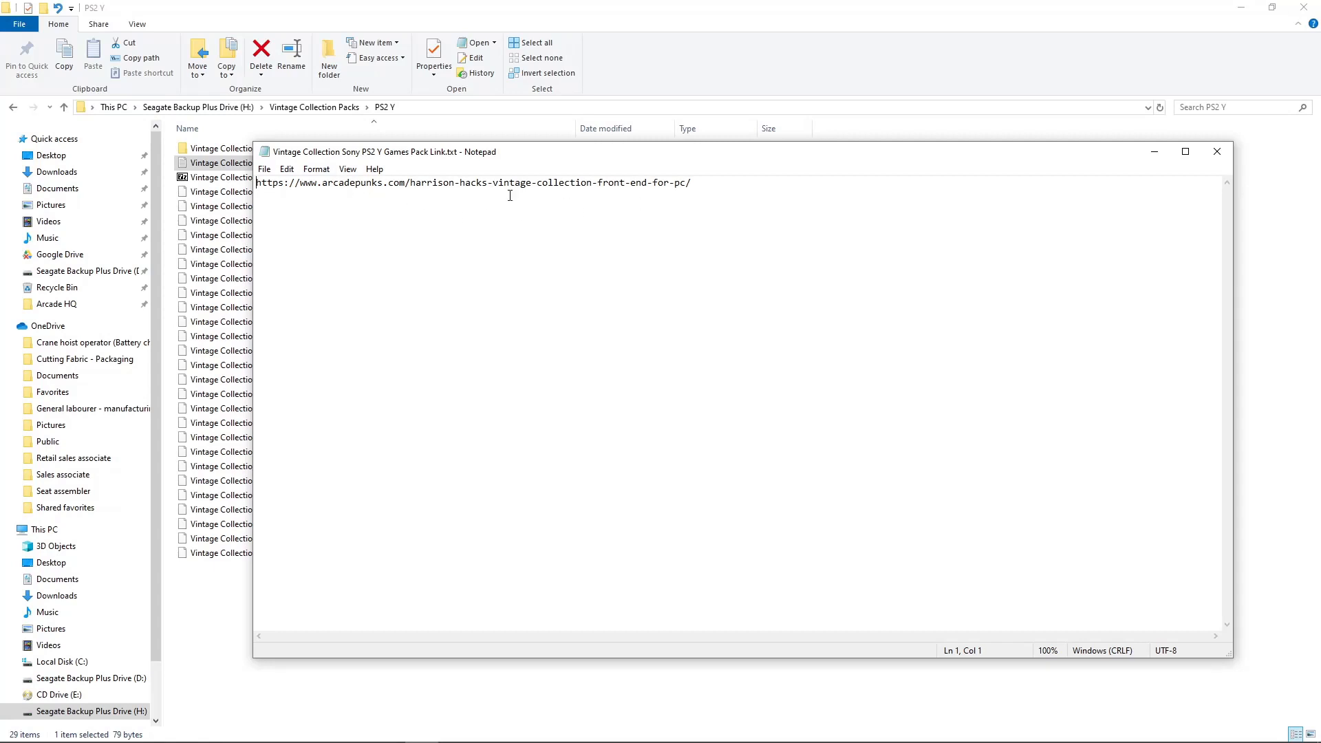
mouse_move(364, 192)
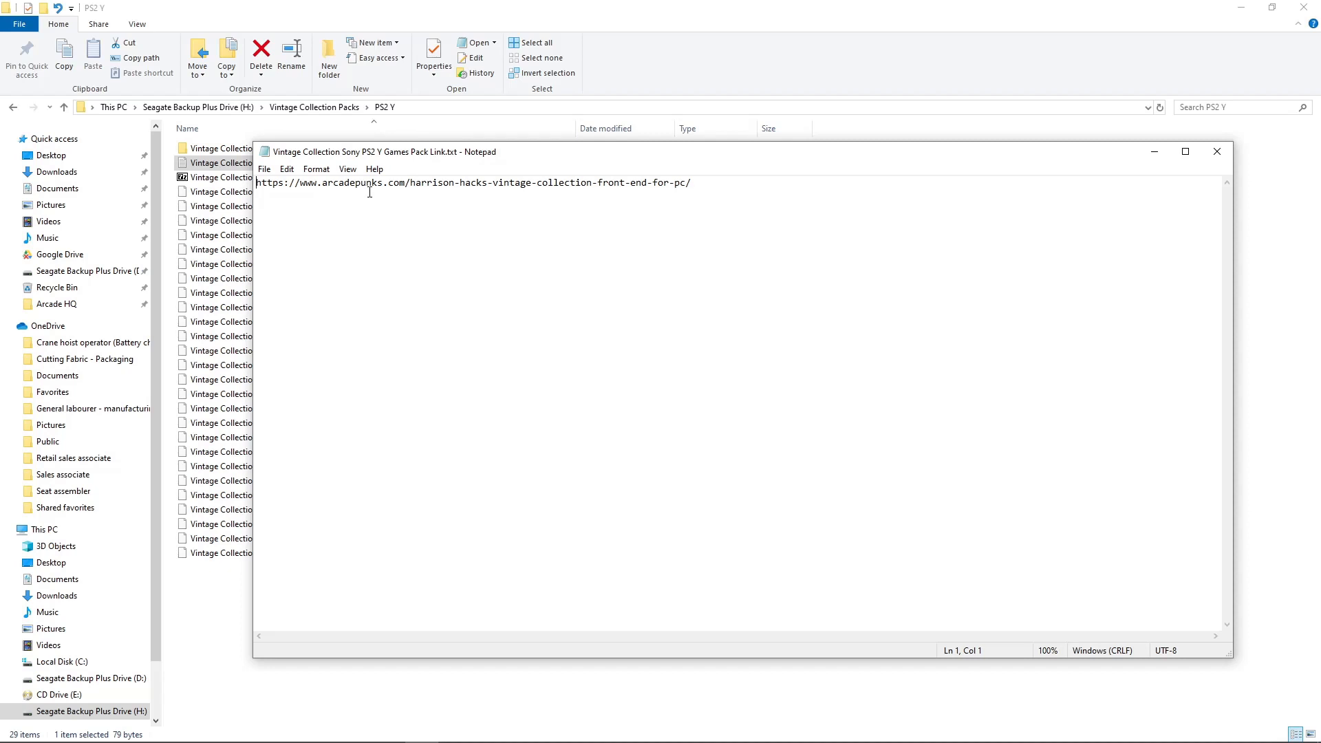
mouse_move(372, 196)
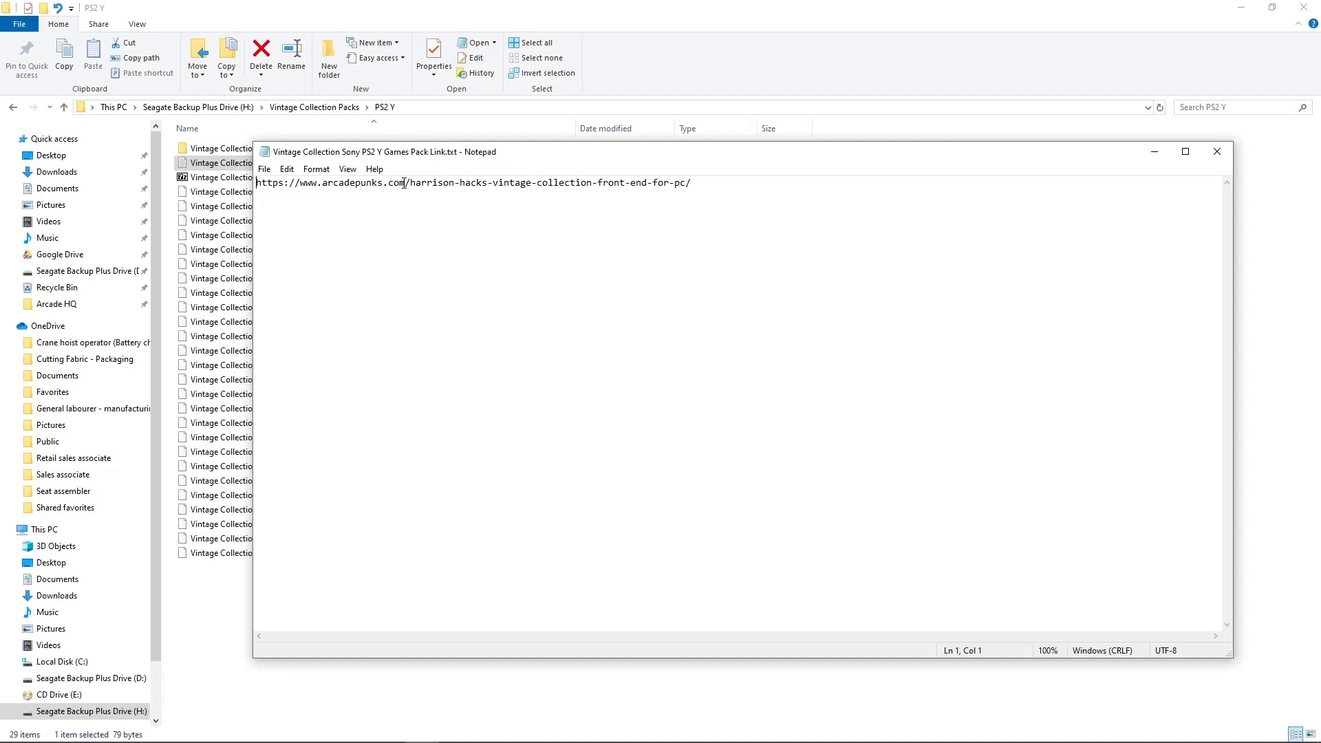
mouse_move(379, 185)
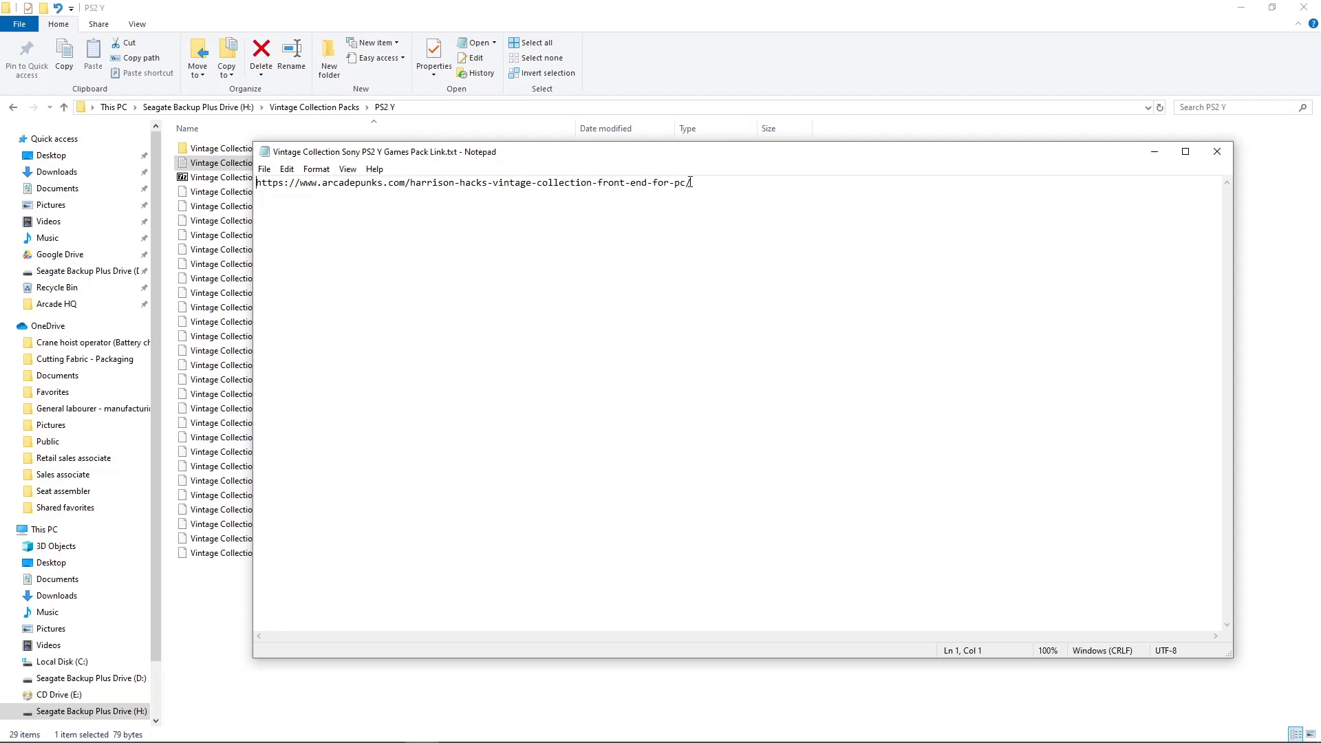
triple_click(471, 183)
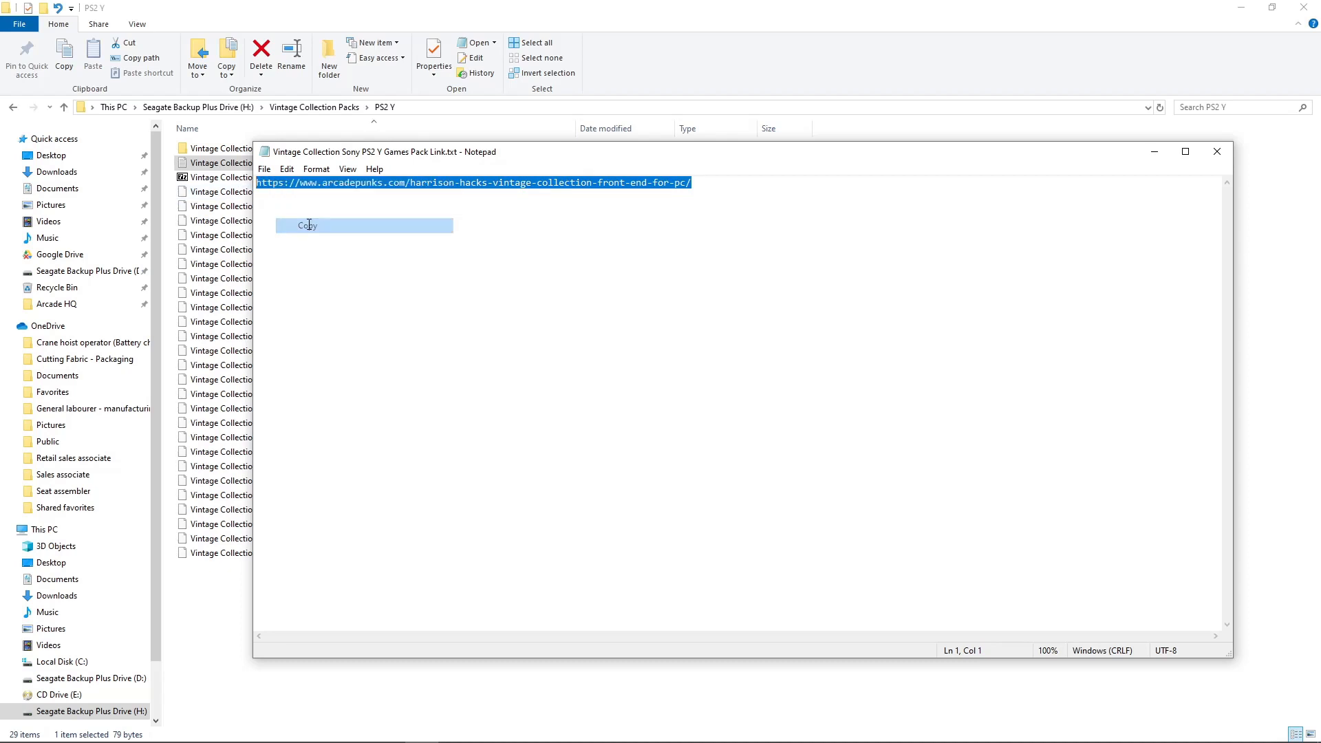
left_click(305, 226)
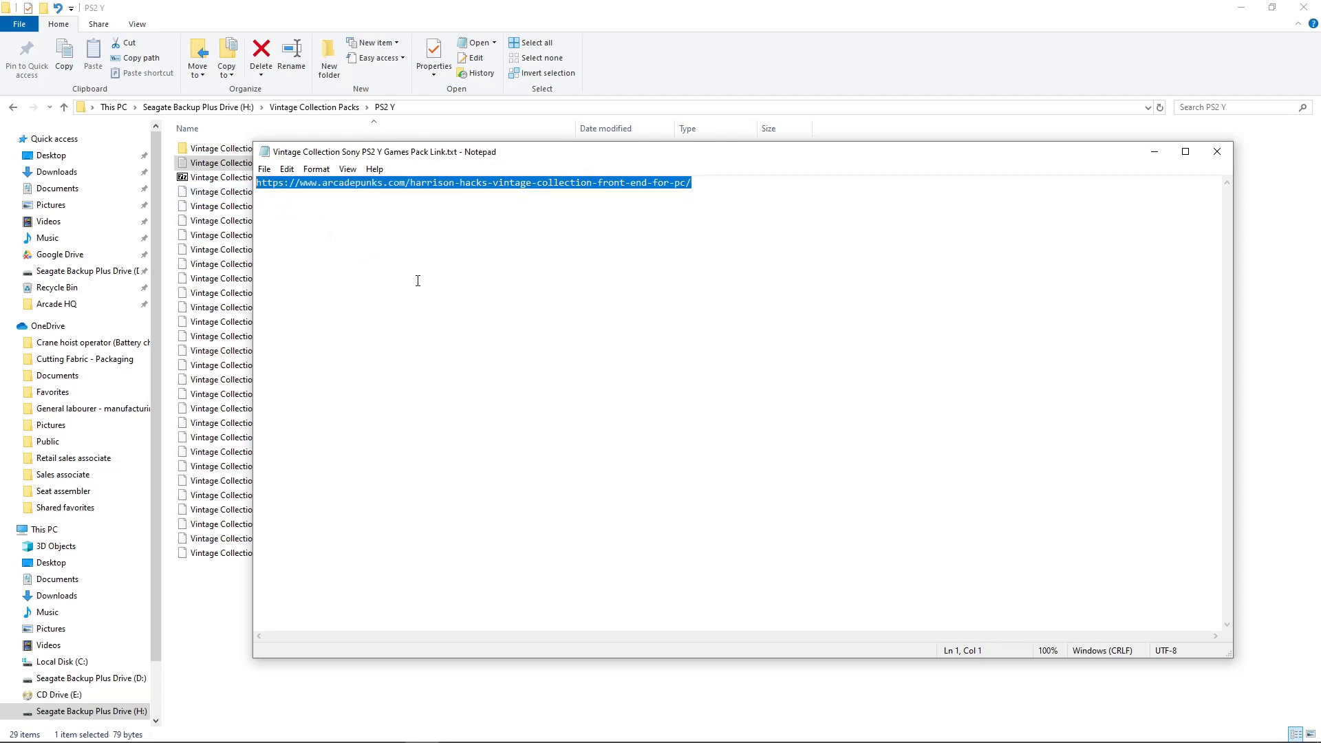
mouse_move(435, 284)
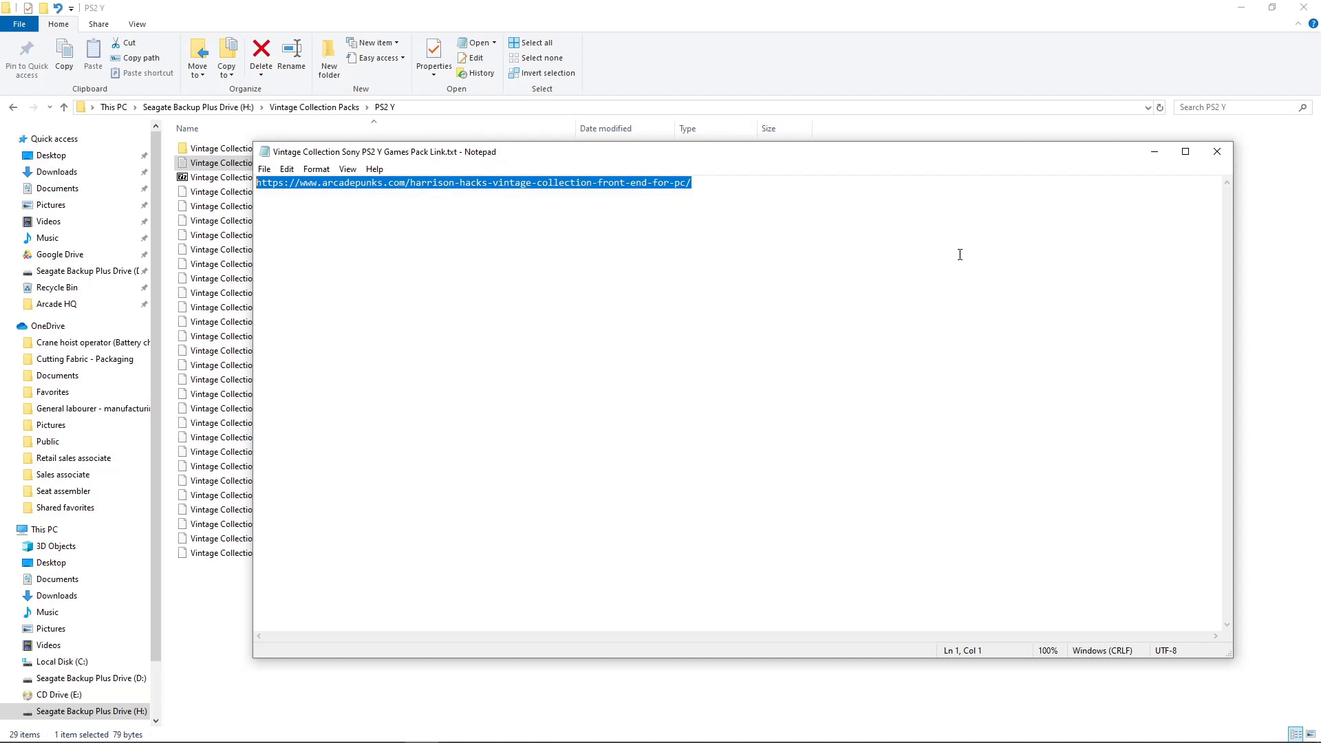
left_click(1217, 151)
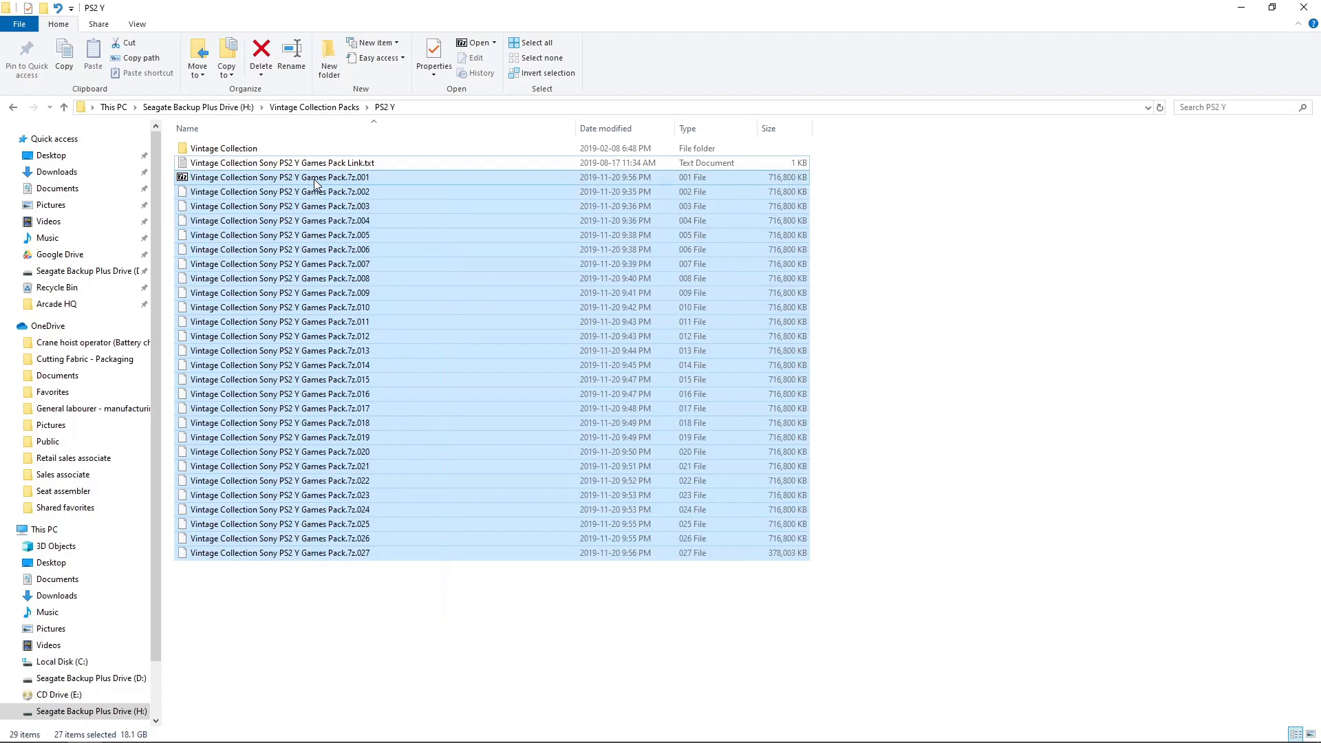
mouse_move(318, 184)
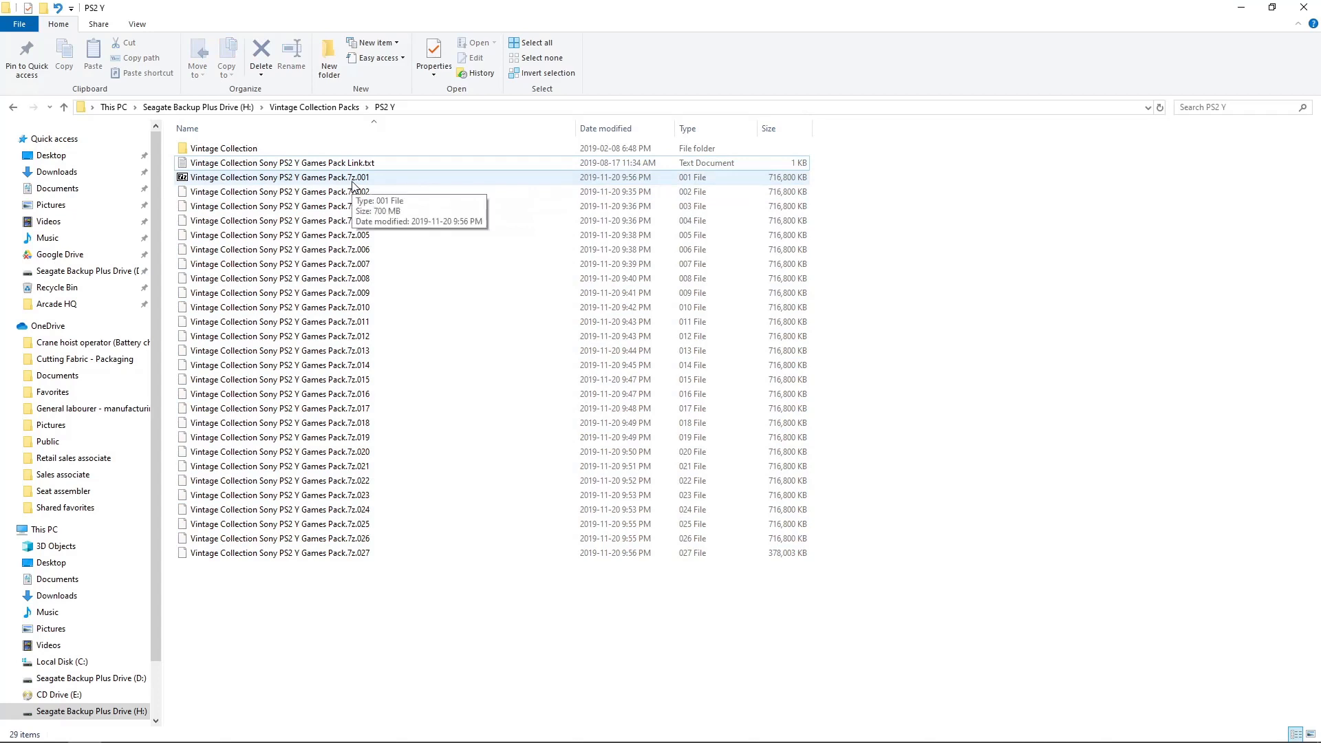
Extract the .7z.001 pack in place via 7-Zip and select the Vintage Collection folder
right_click(271, 177)
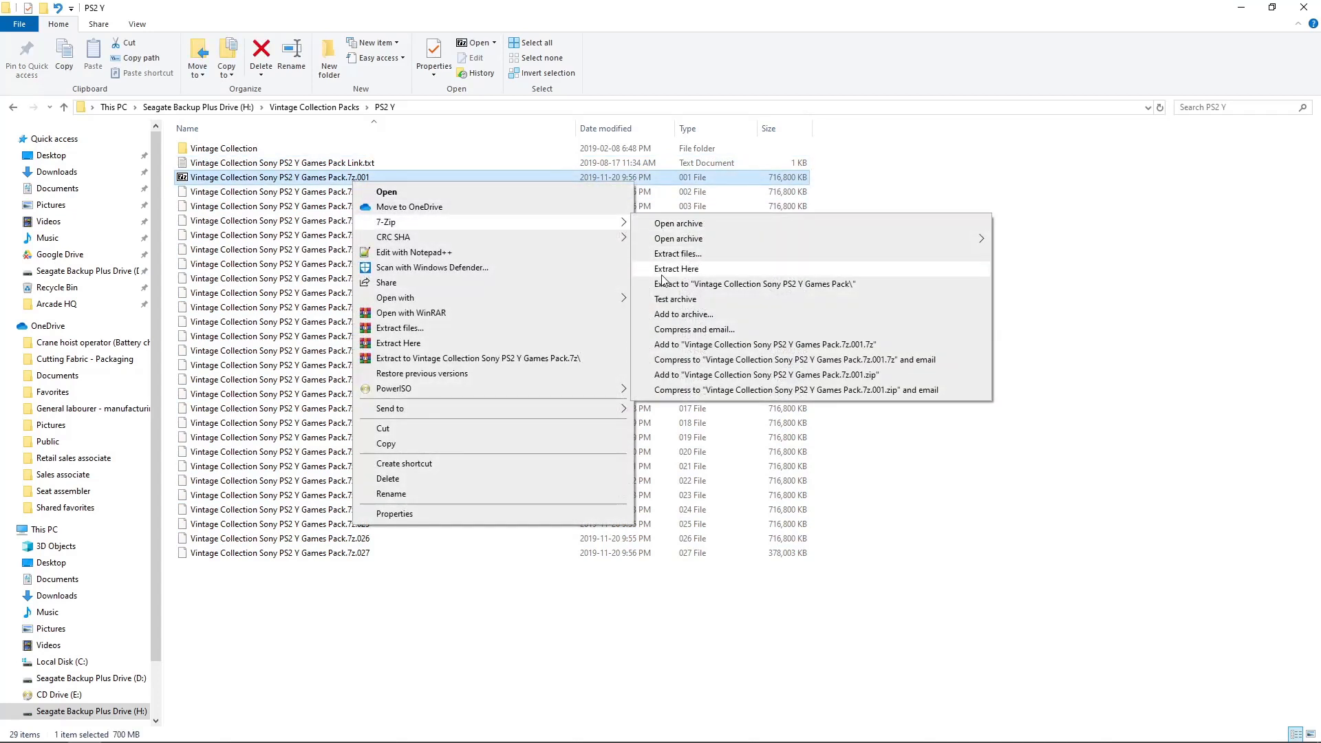
mouse_move(375, 317)
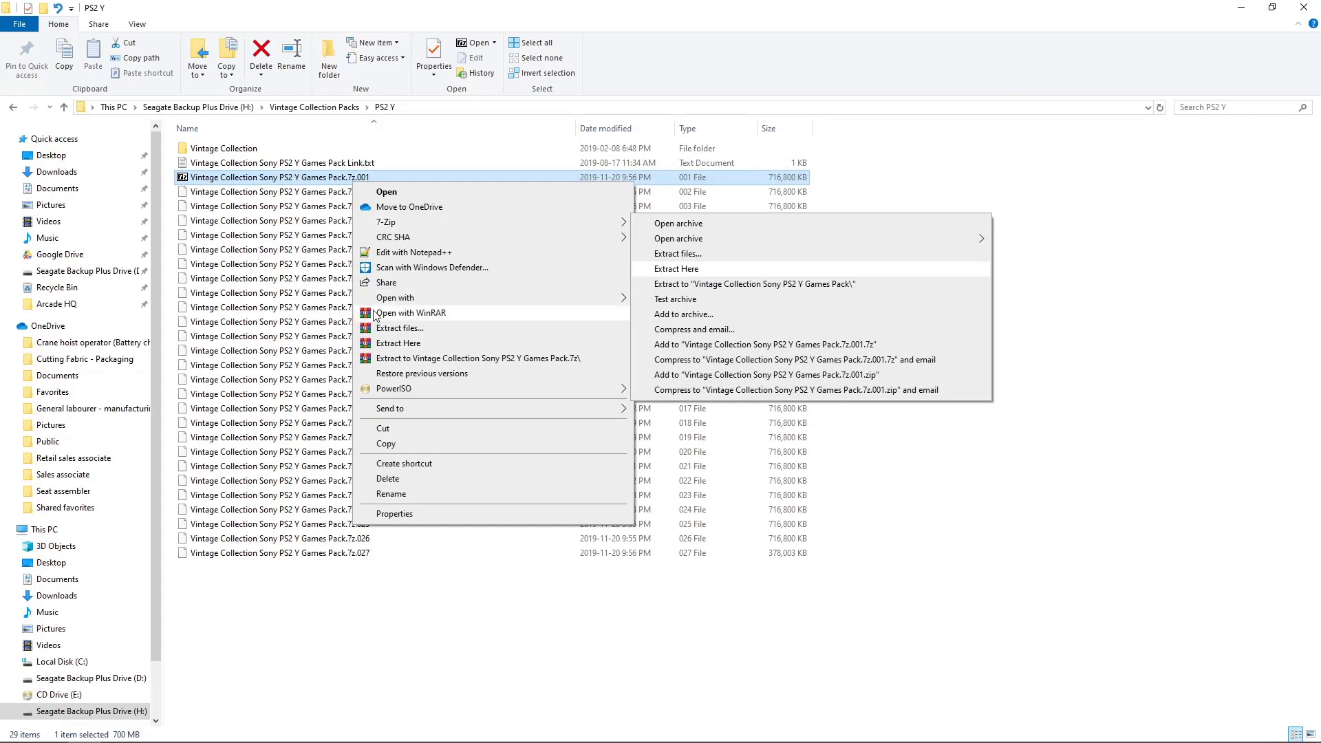
mouse_move(922, 345)
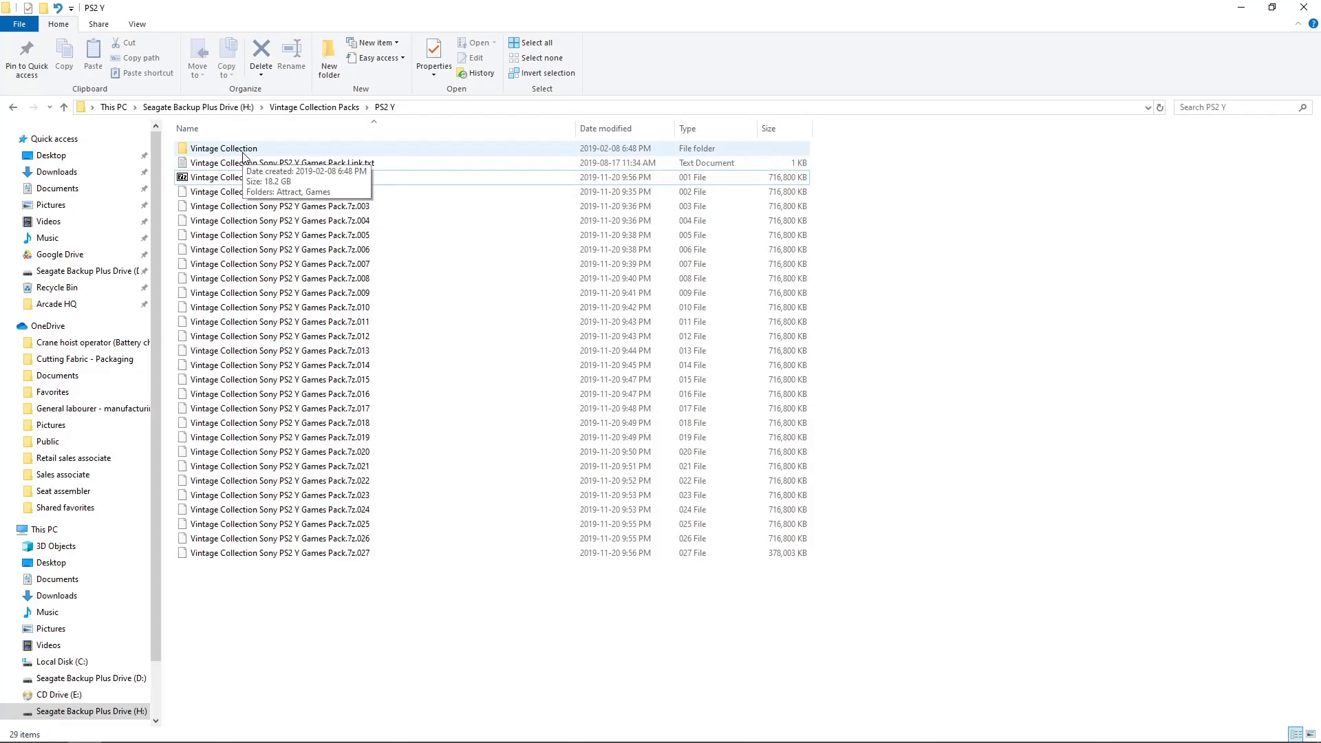
left_click(227, 149)
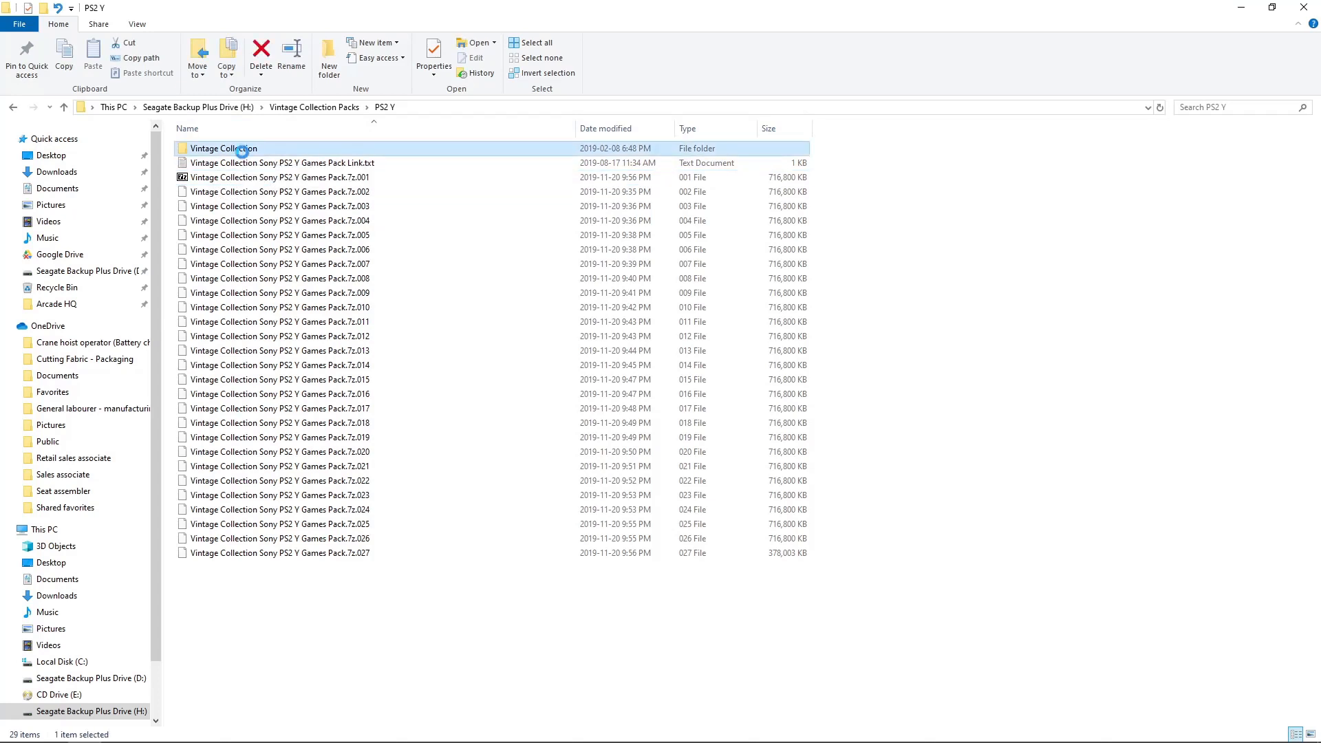
Move Vintage Collection into H:\, replacing the existing Sony PlayStation 2 text file
right_click(229, 148)
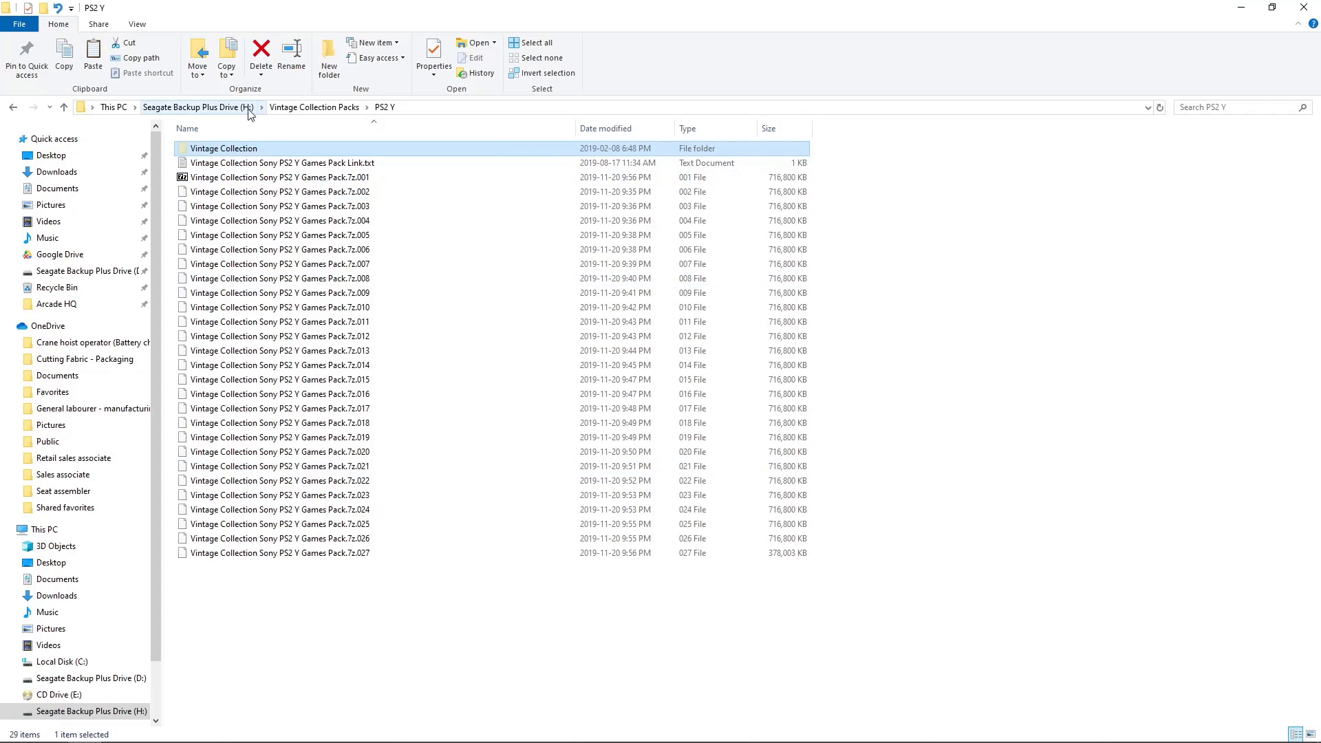
mouse_move(226, 112)
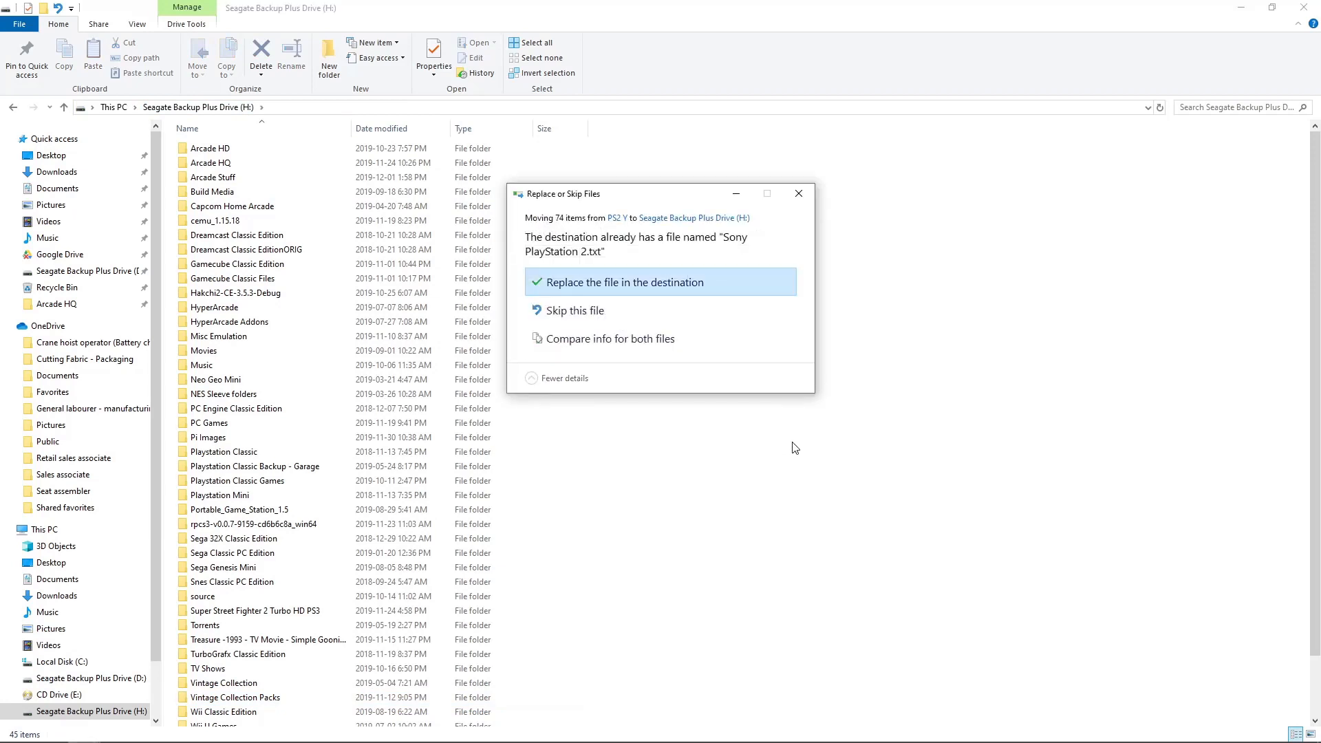
mouse_move(720, 256)
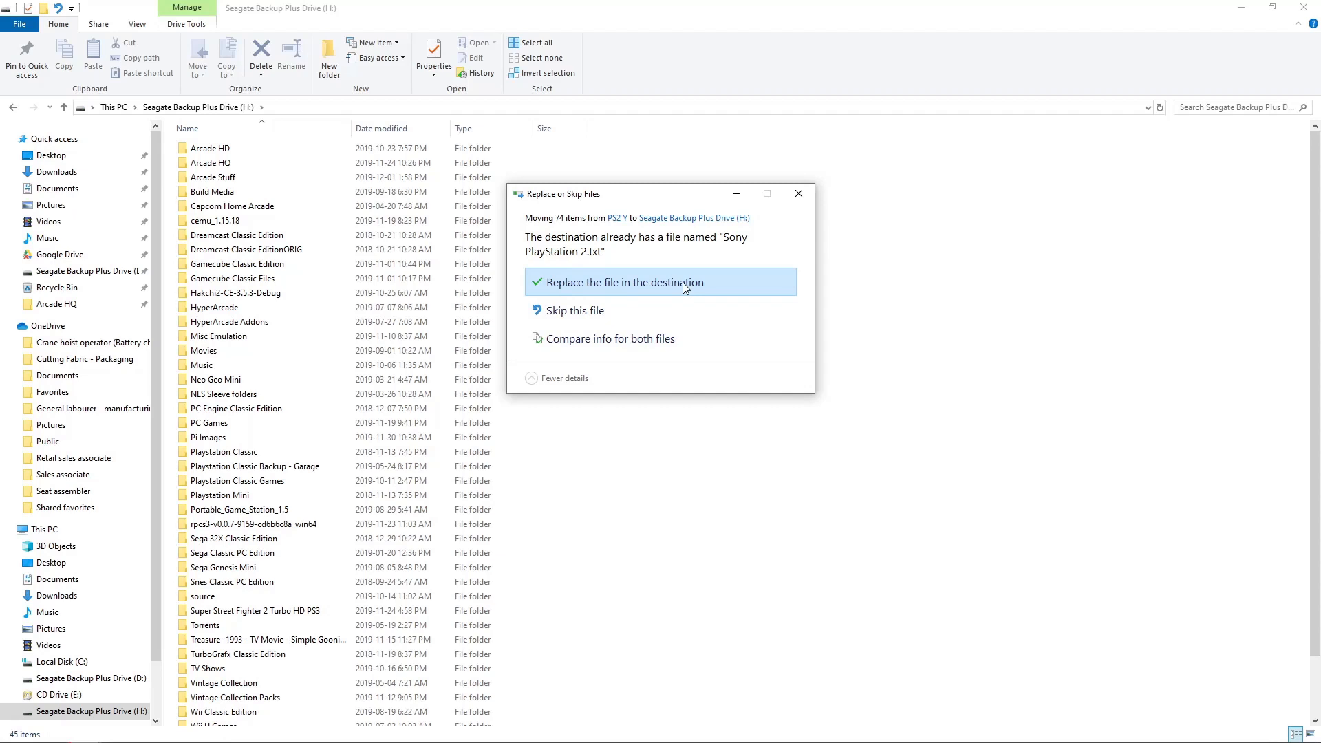
mouse_move(547, 322)
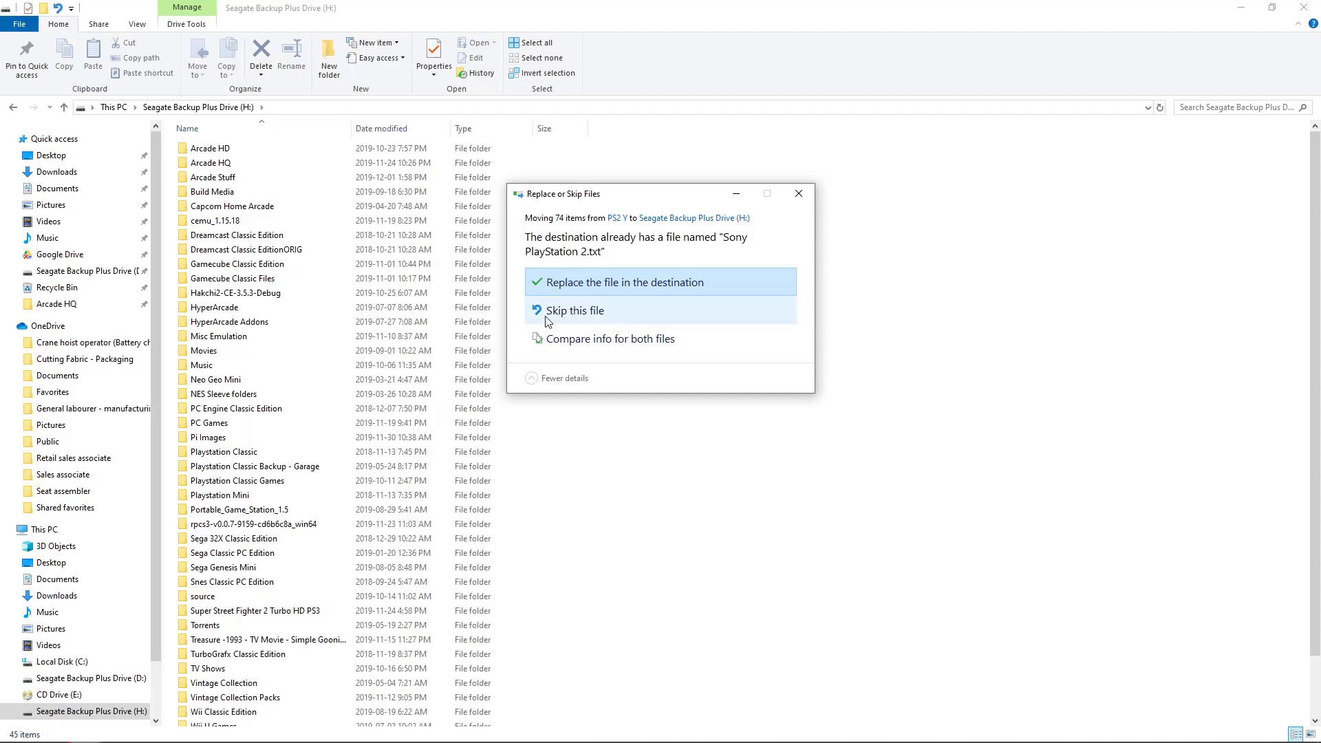
mouse_move(574, 320)
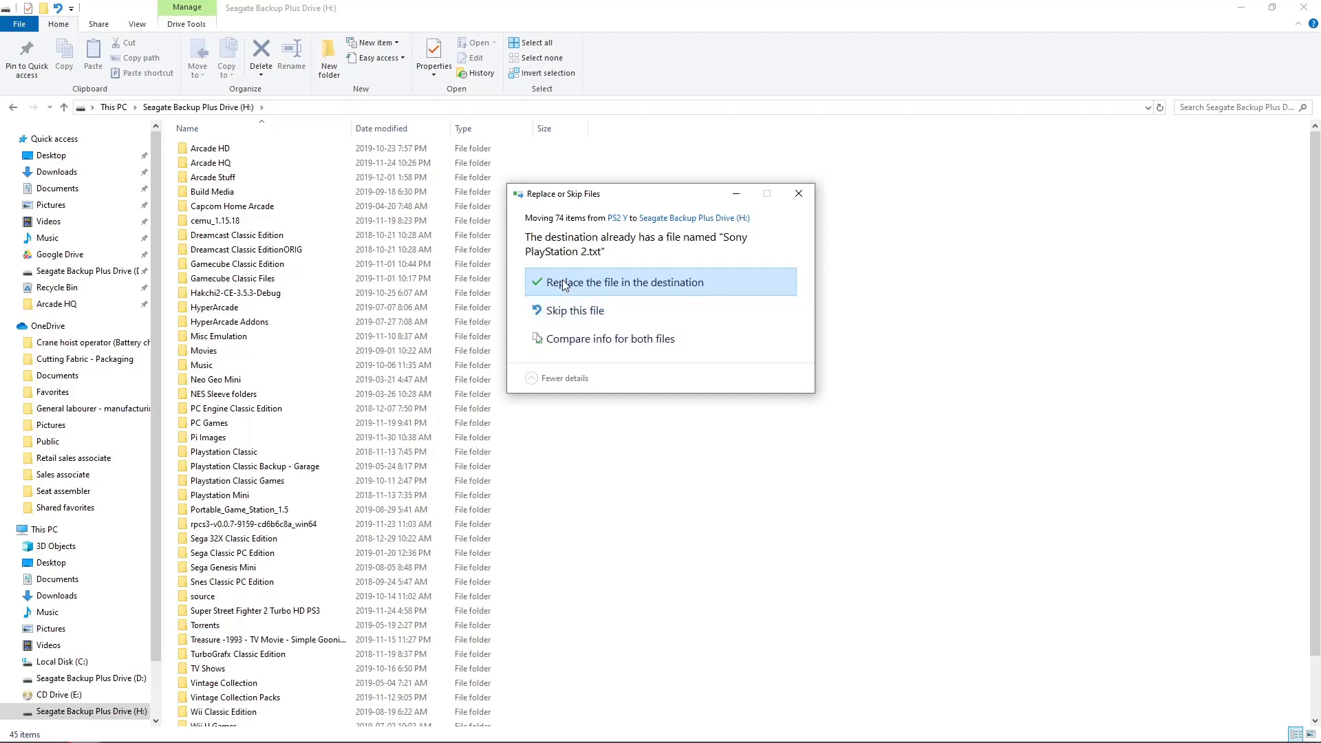
left_click(625, 282)
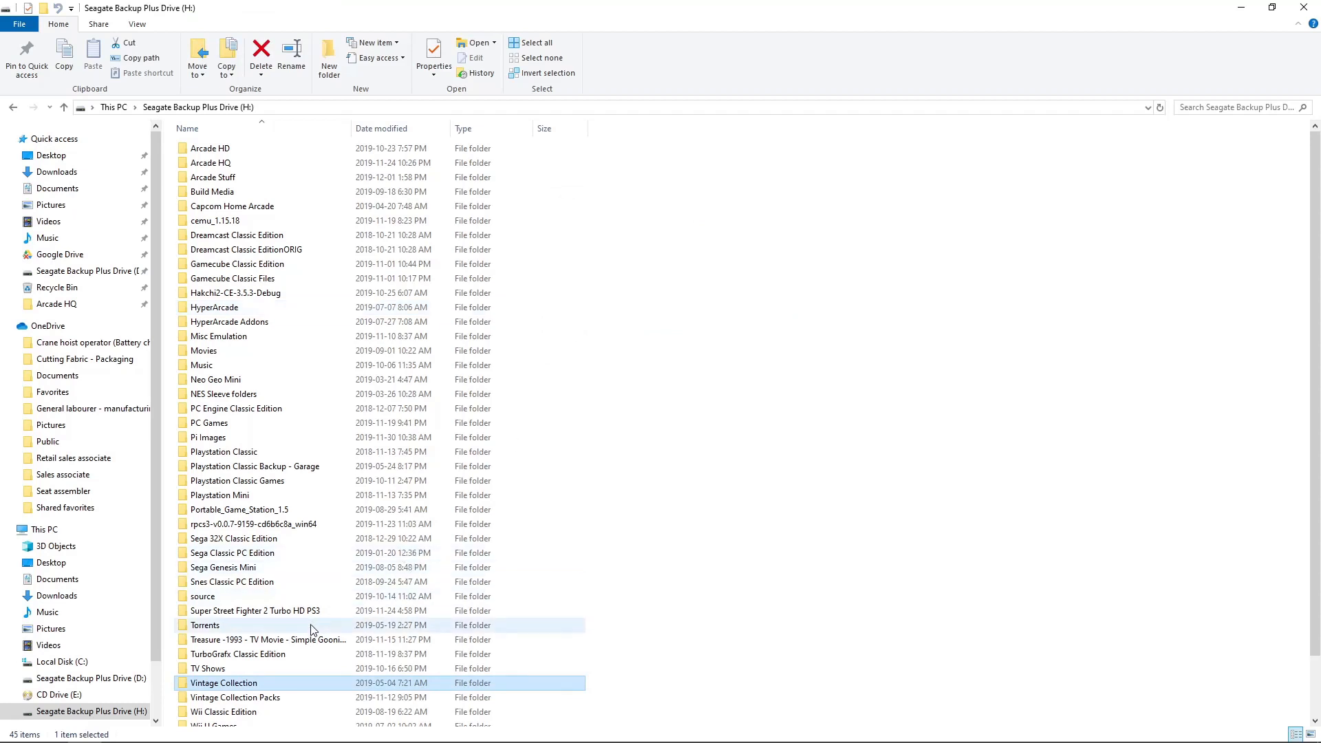
Launch attract.exe from the Vintage Collection\Attract folder on the drive
double_click(223, 683)
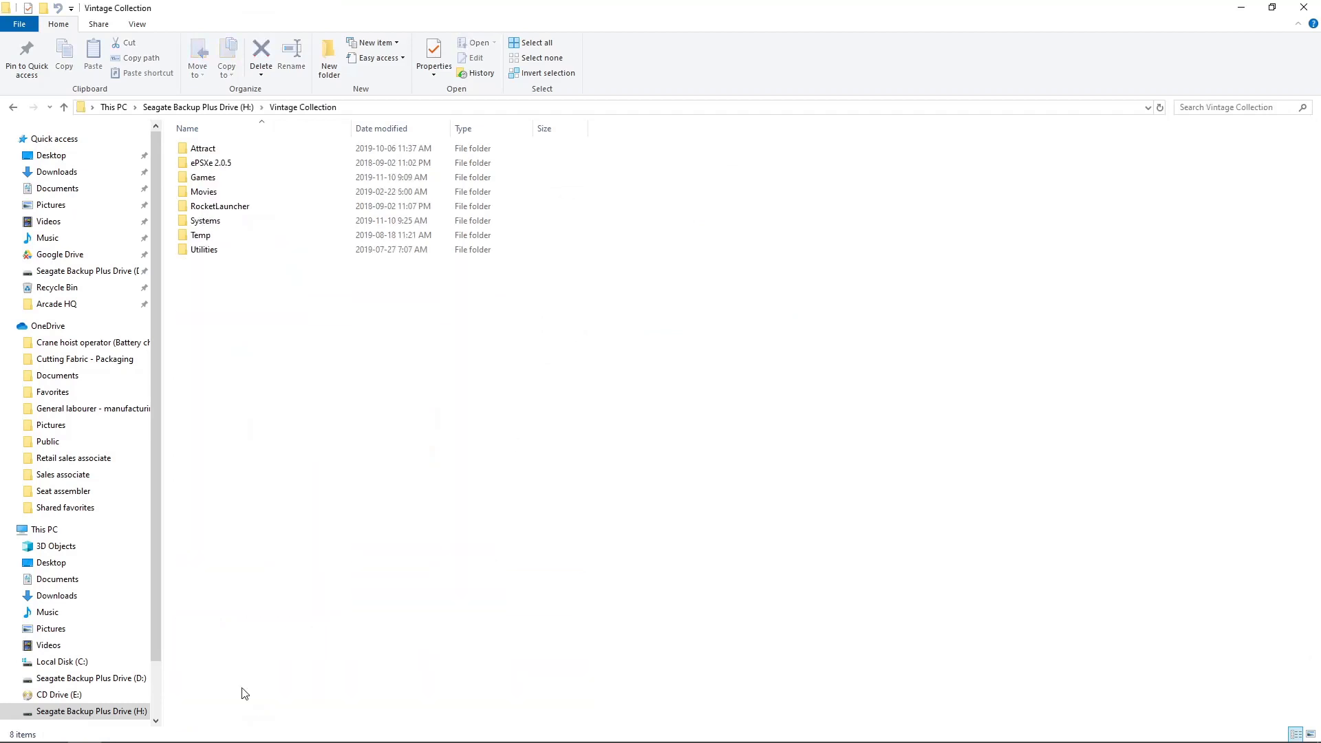
double_click(204, 148)
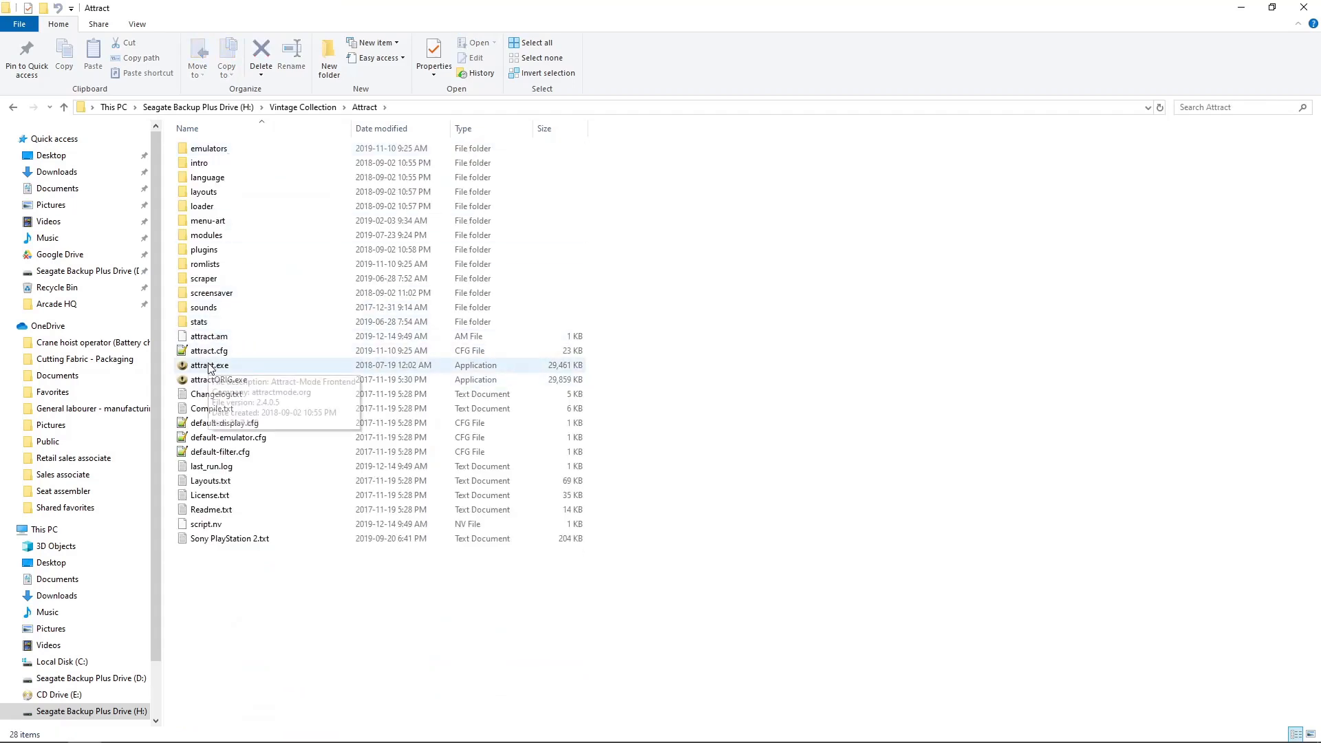
double_click(209, 366)
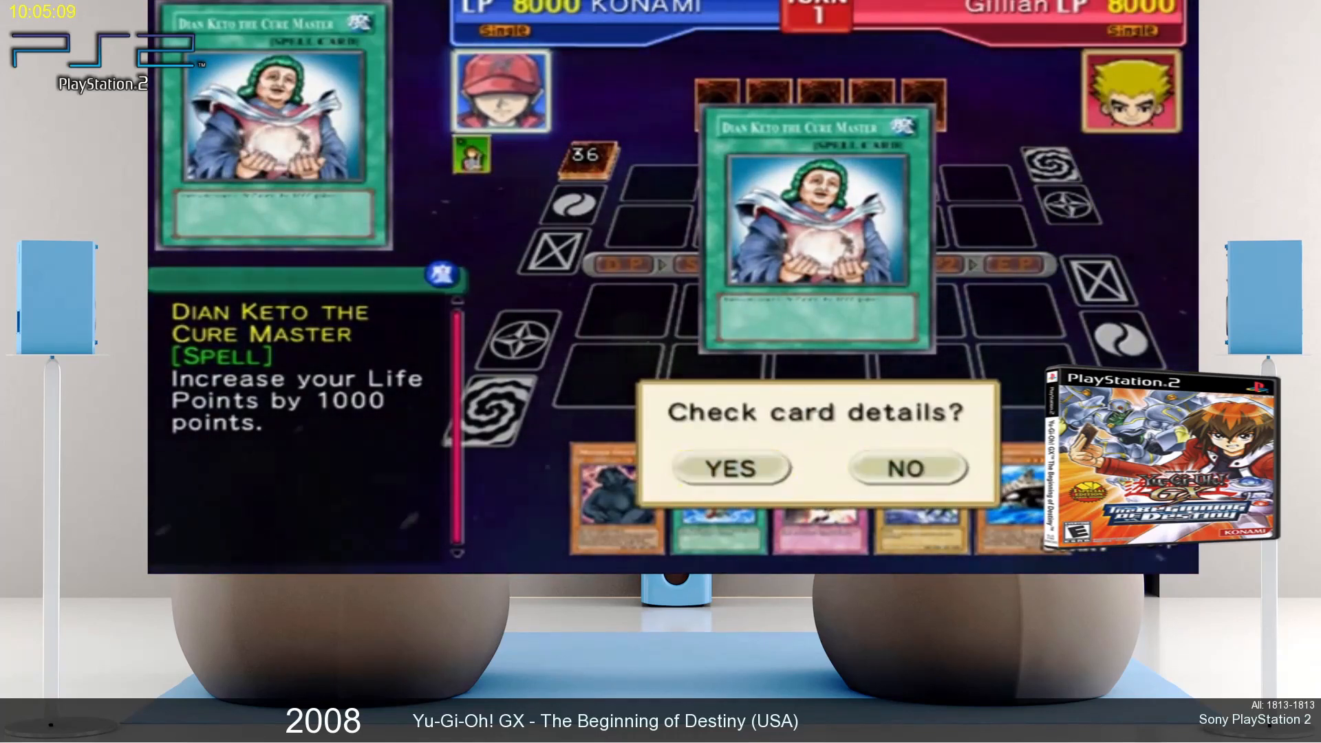
View Yu-Gi-Oh! GX in the Sony PlayStation 2 list with its preview playing
left_click(729, 468)
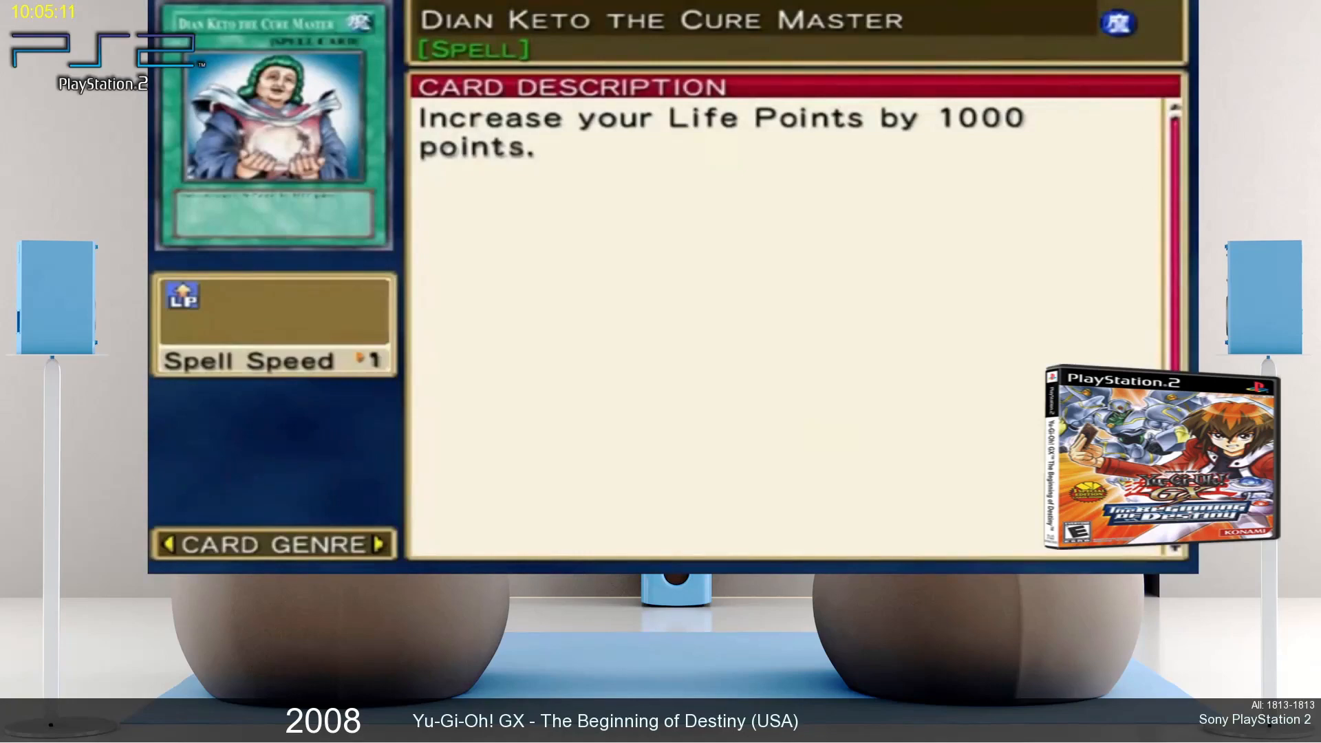